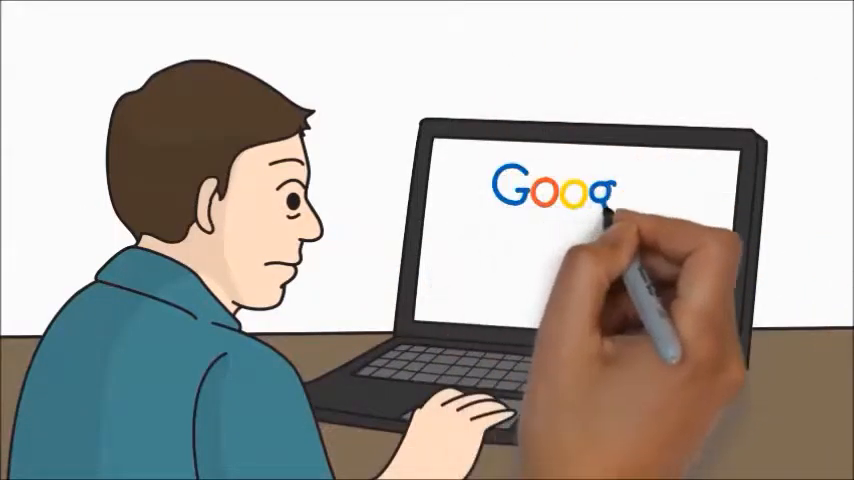
pyautogui.write('can I repair m')
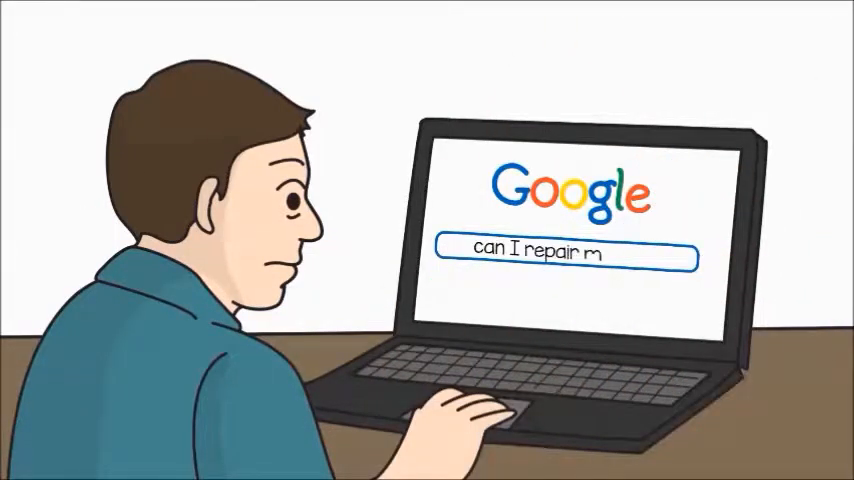